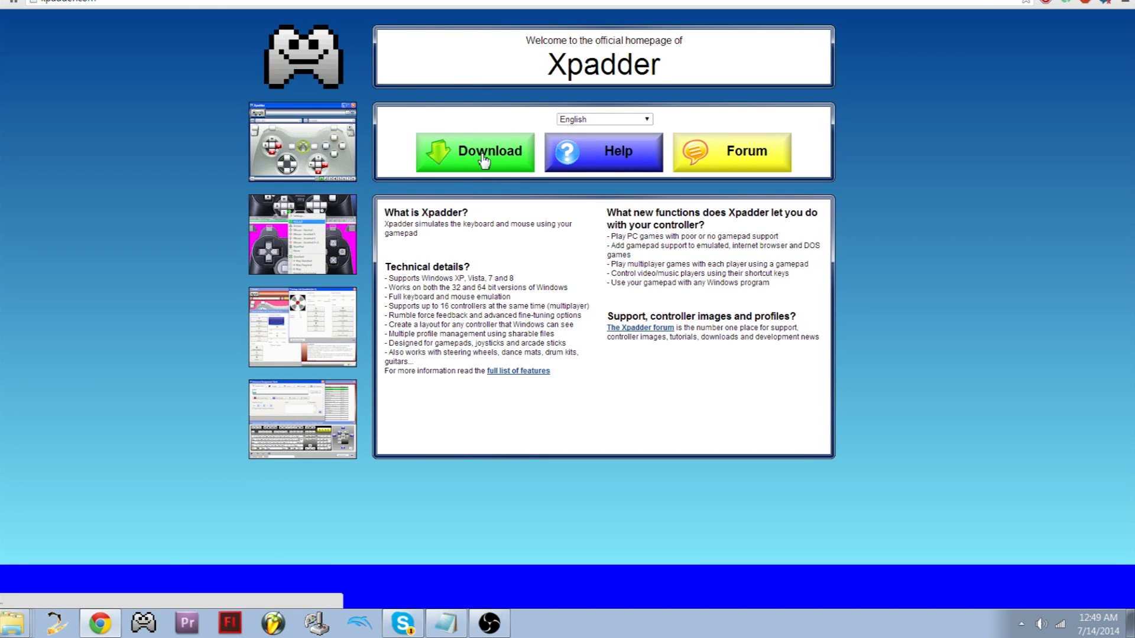
# Advance the Xpadder download with English/United States to the $9.99 PayPal checkout
pyautogui.click(480, 151)
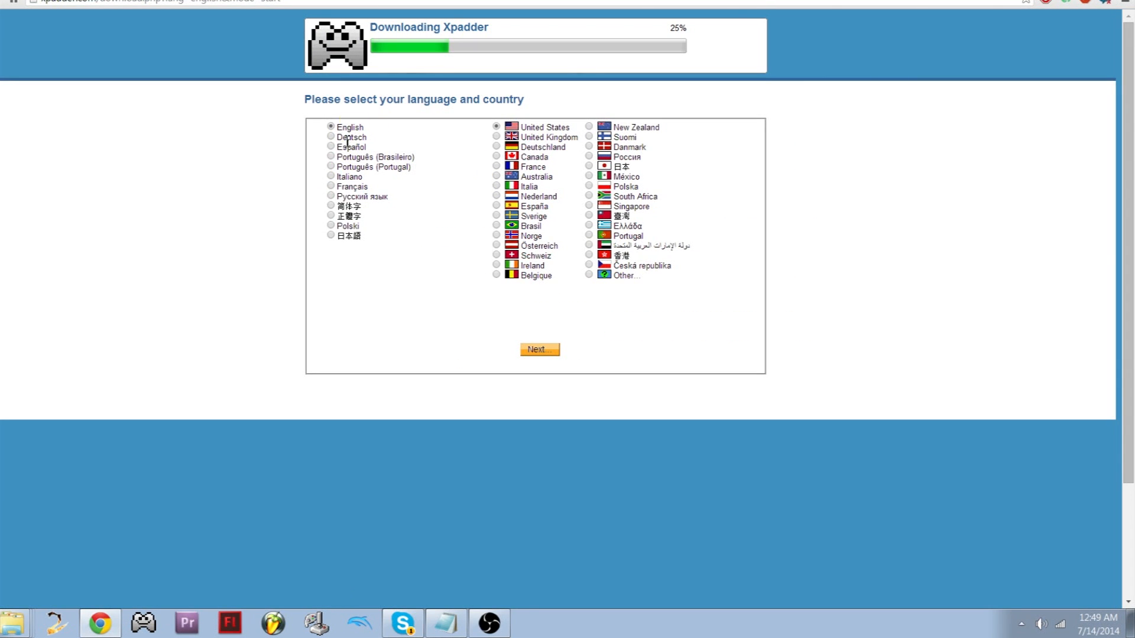
pyautogui.click(540, 349)
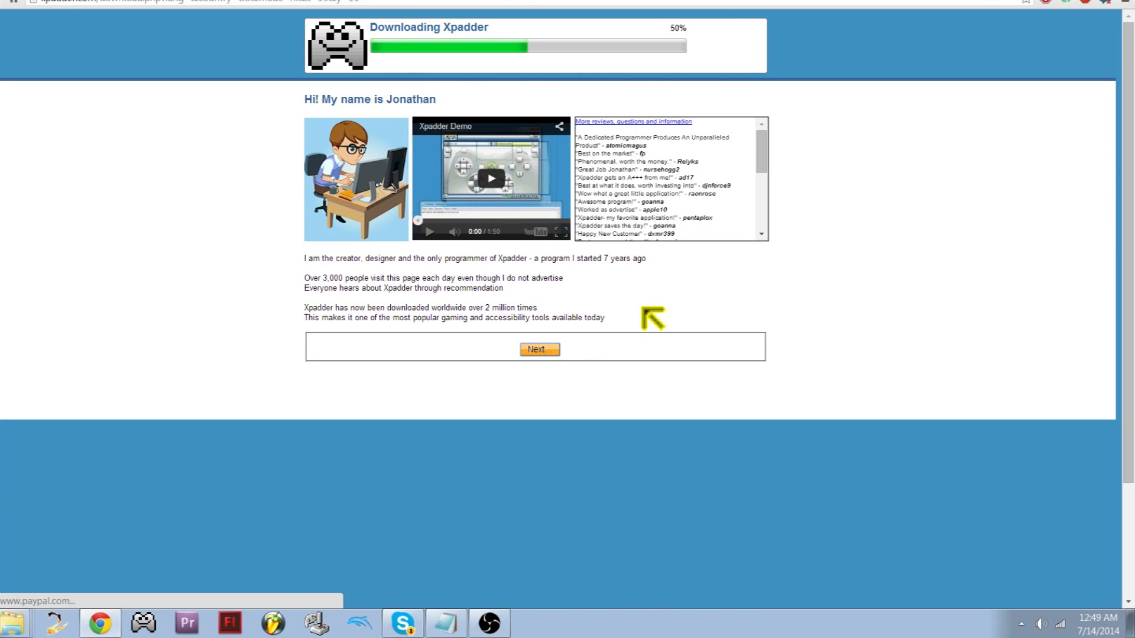
pyautogui.moveTo(880, 177)
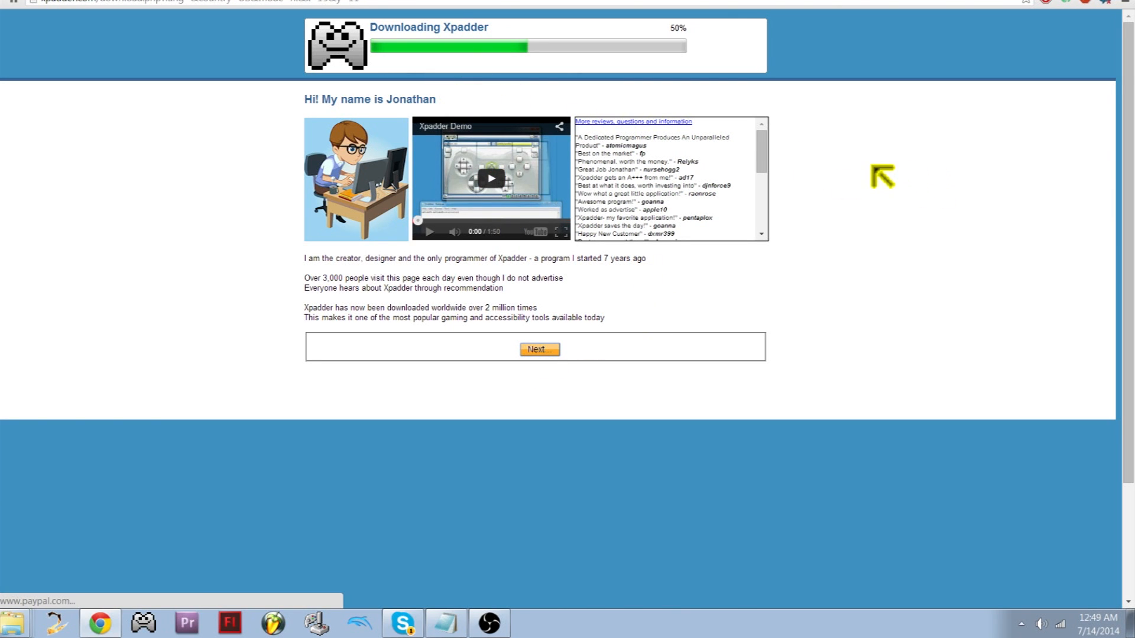
pyautogui.click(540, 349)
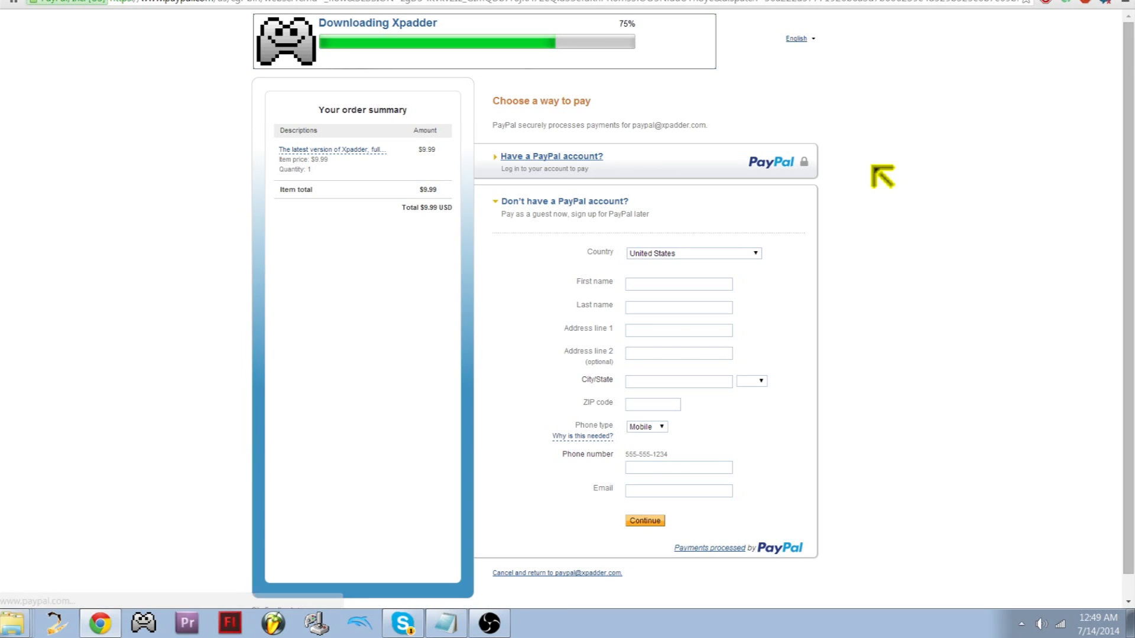
pyautogui.moveTo(353, 53)
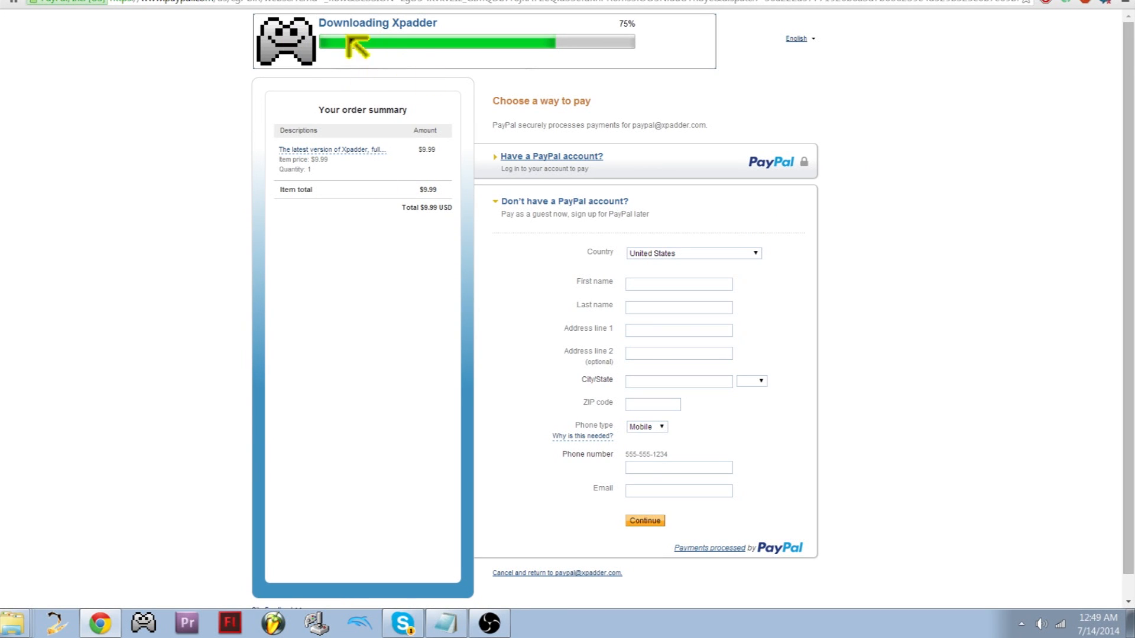
pyautogui.moveTo(142, 54)
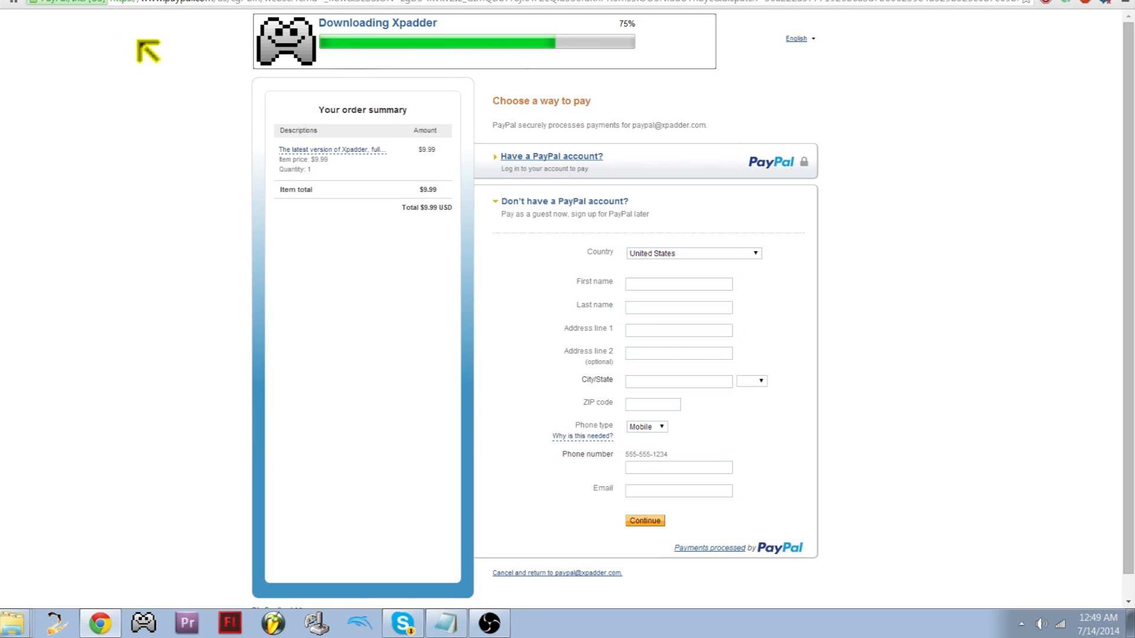
pyautogui.moveTo(1002, 156)
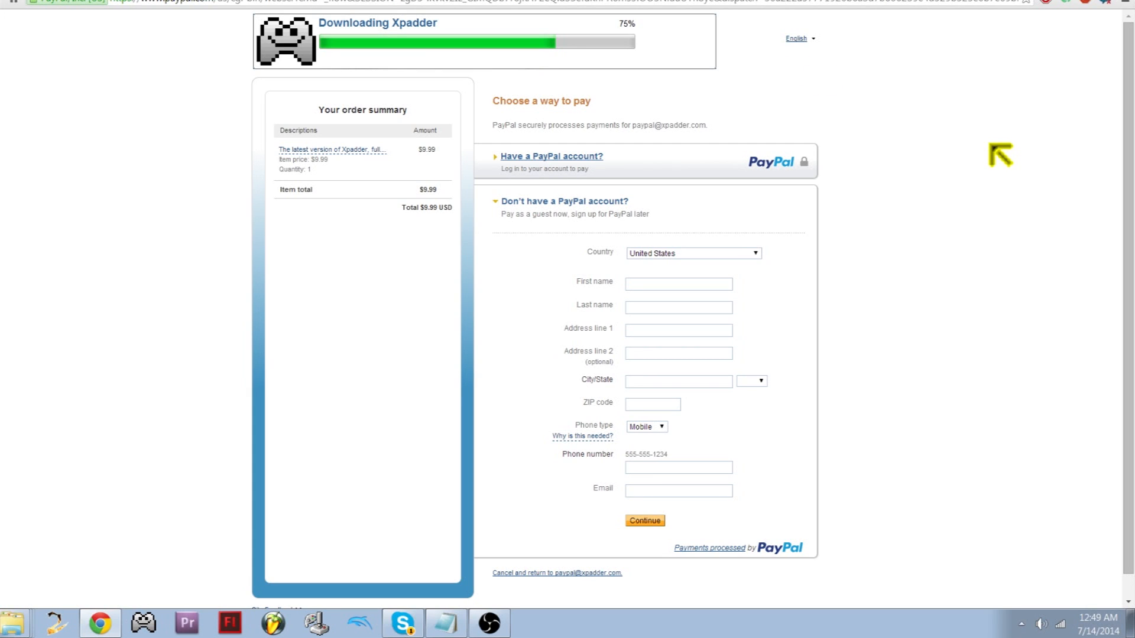
pyautogui.moveTo(1041, 167)
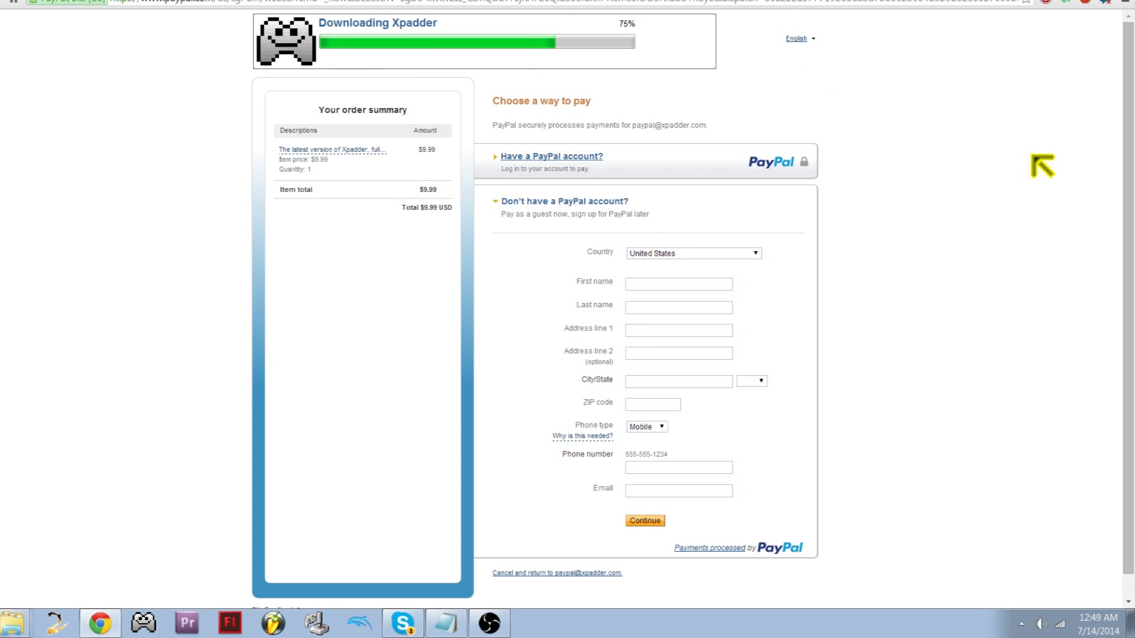
pyautogui.moveTo(823, 195)
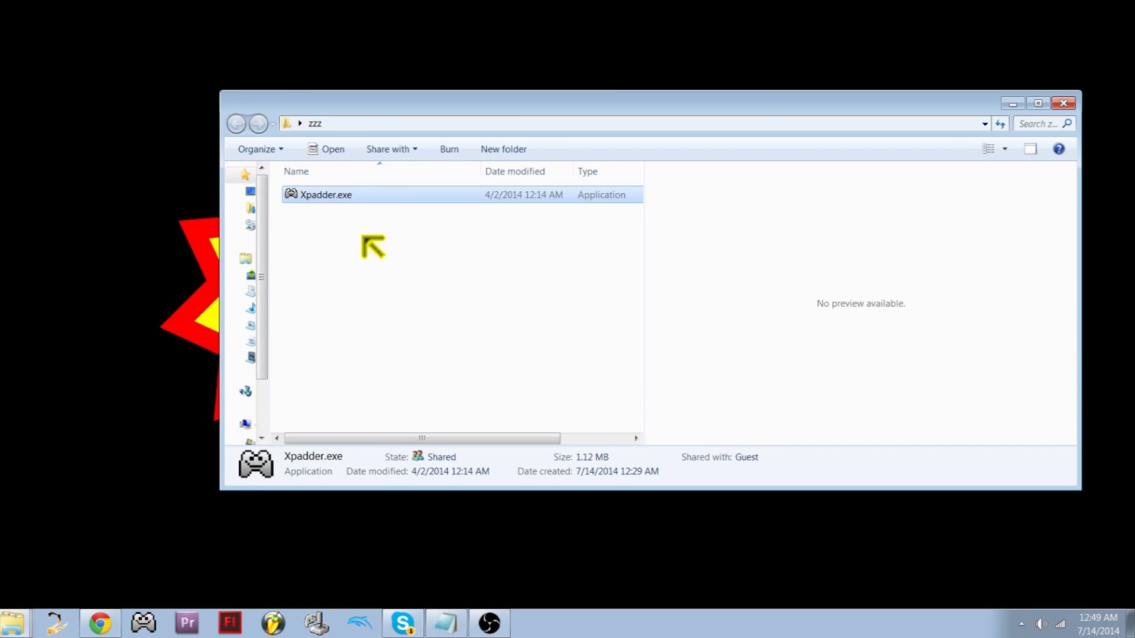
pyautogui.moveTo(587, 473)
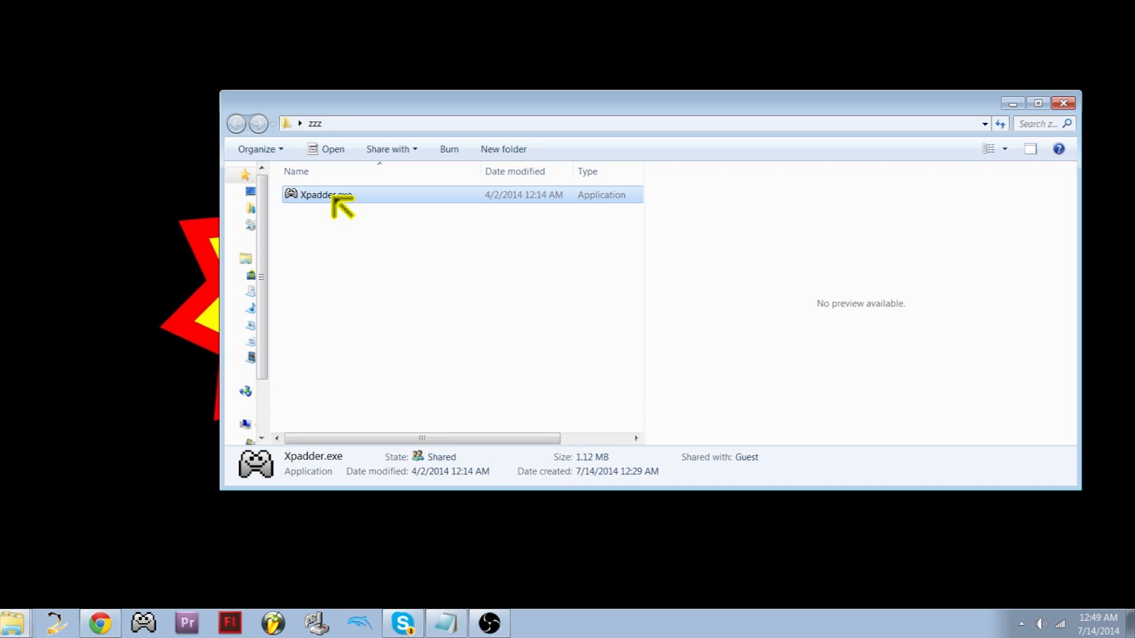
# Launch Xpadder.exe, accept the risk notice, keep English, and choose Program Location for files
pyautogui.doubleClick(324, 195)
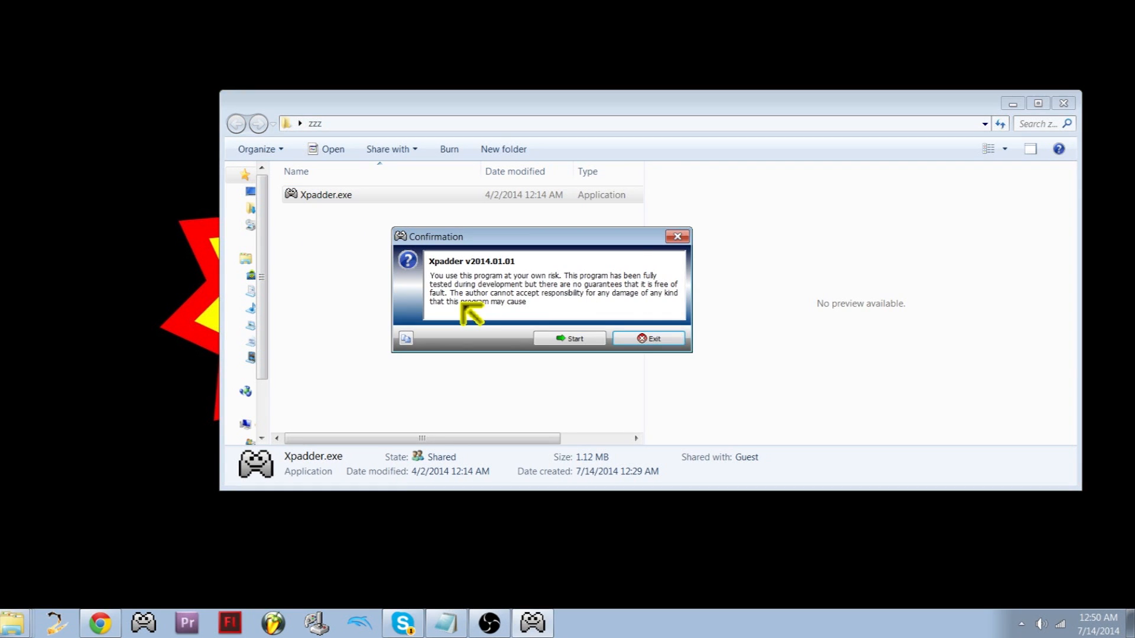
pyautogui.click(570, 339)
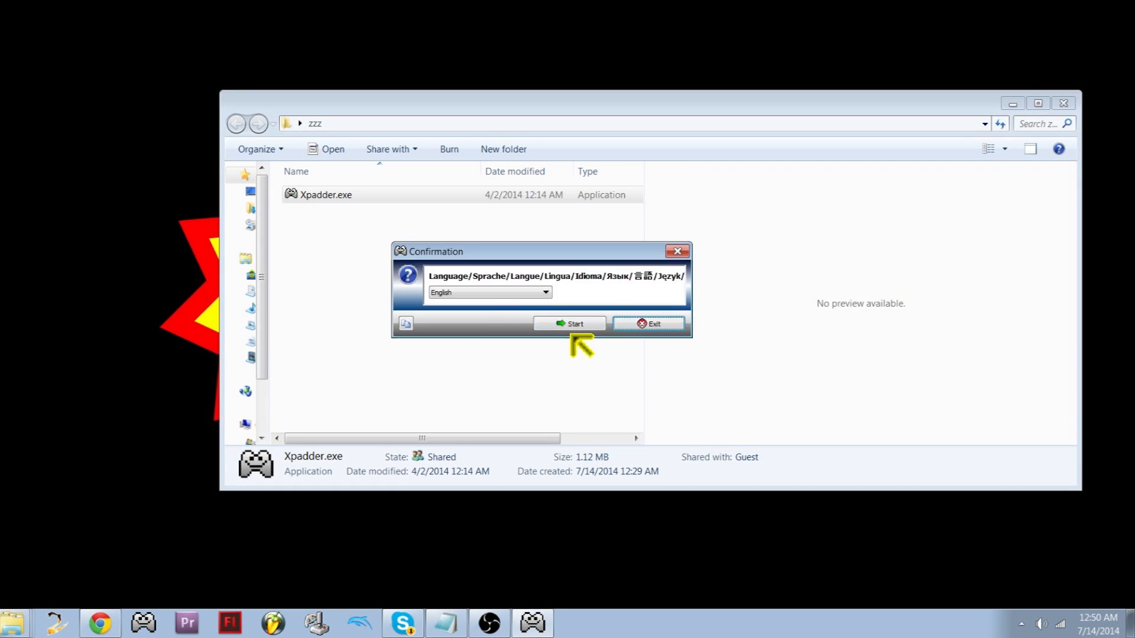
pyautogui.click(570, 323)
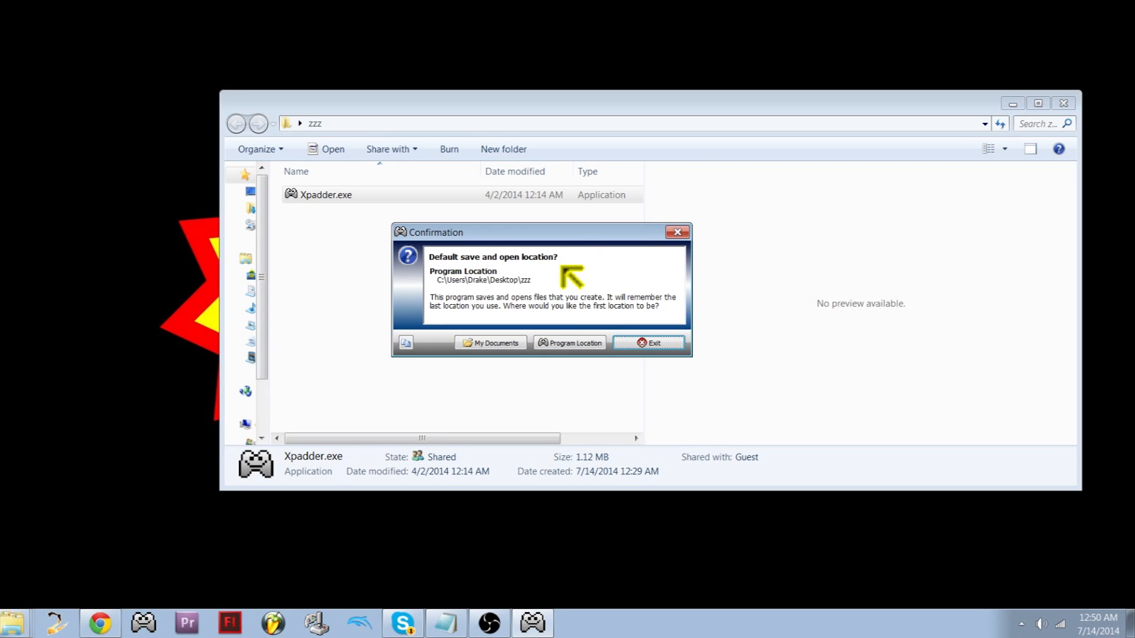
pyautogui.moveTo(549, 294)
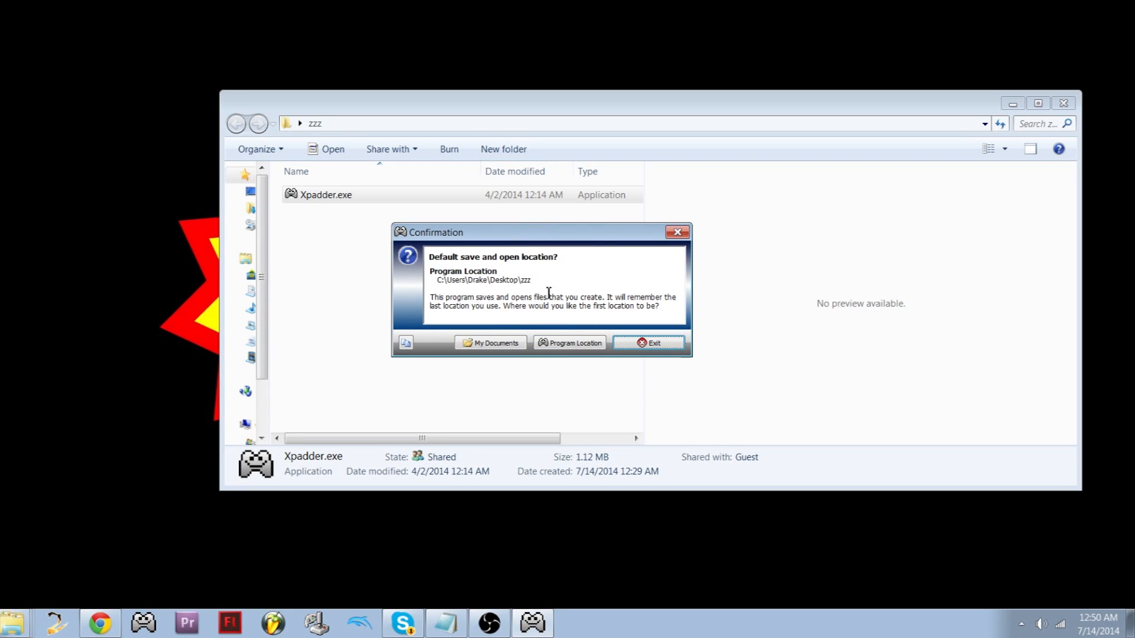
pyautogui.moveTo(547, 318)
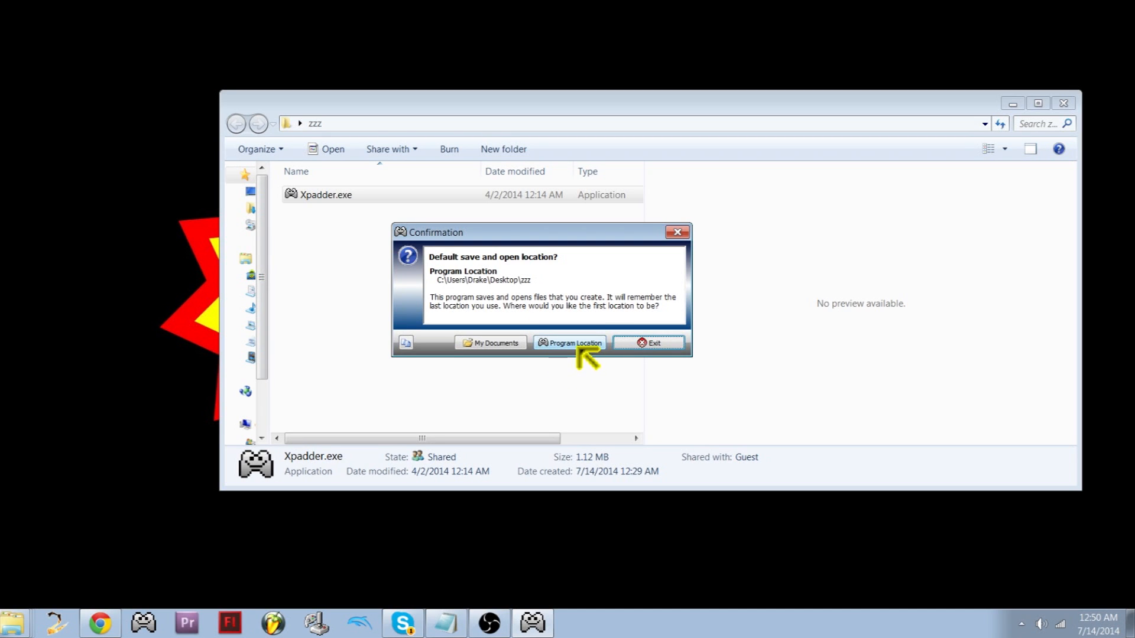
pyautogui.click(569, 343)
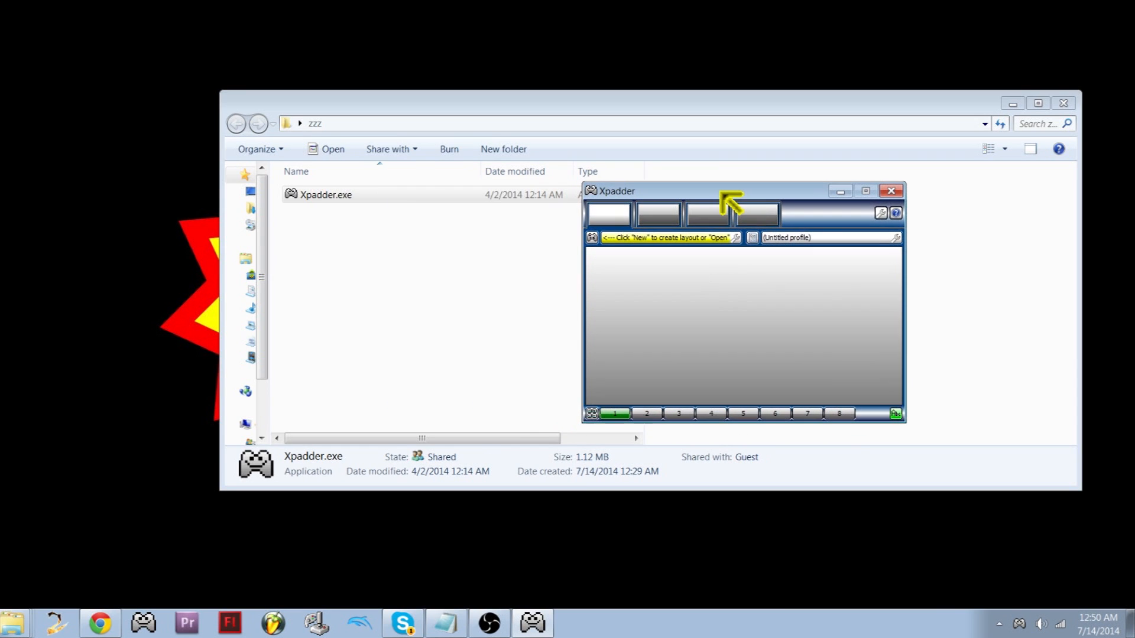
pyautogui.moveTo(642, 245)
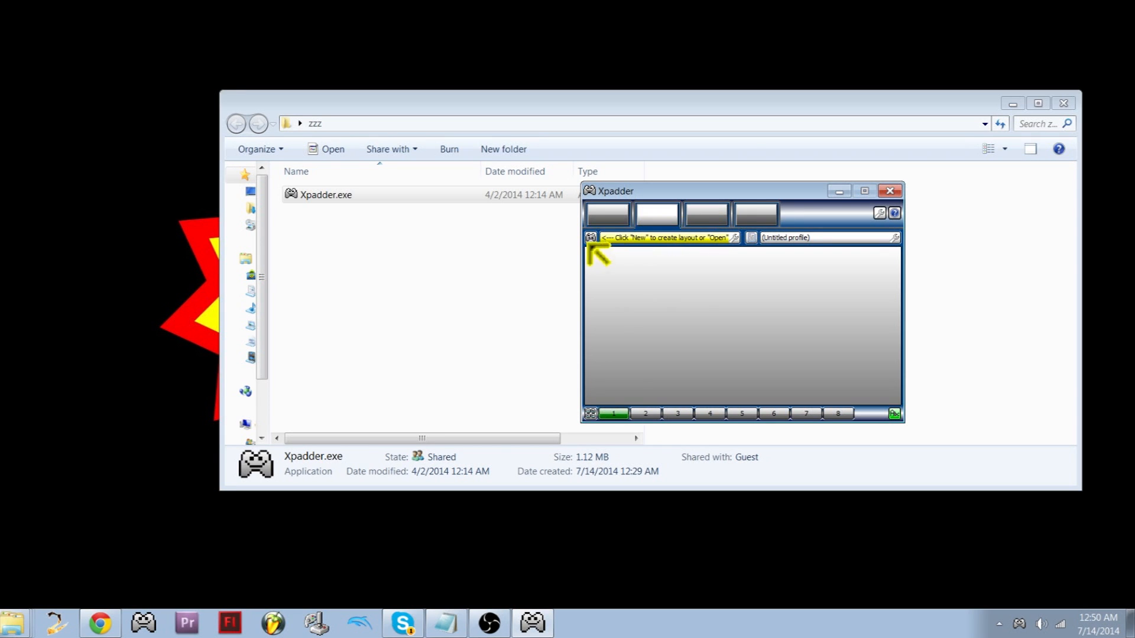
pyautogui.moveTo(612, 270)
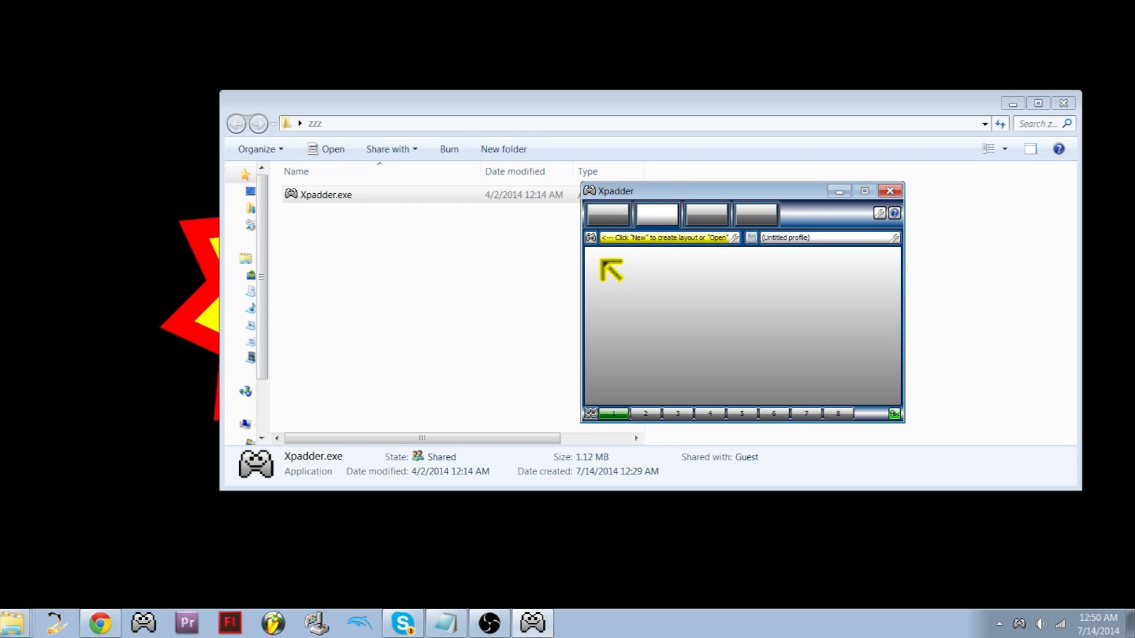
# Load Gamecube Controller.xpaddercontroller from the Desktop 'xpadder controller pics' folder
pyautogui.click(591, 237)
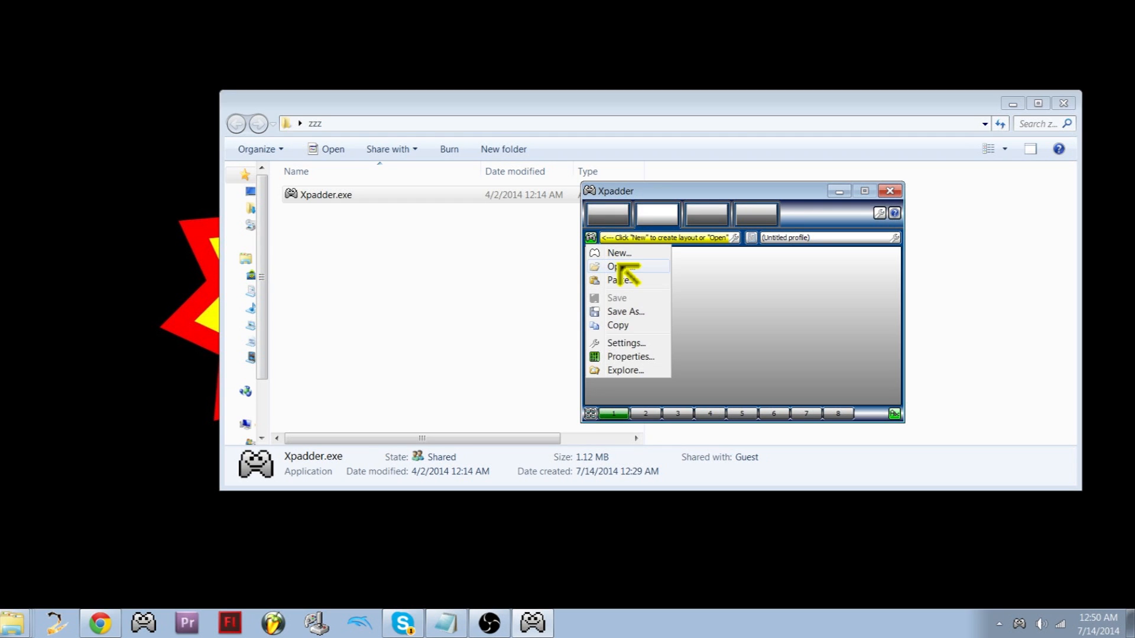
pyautogui.click(615, 267)
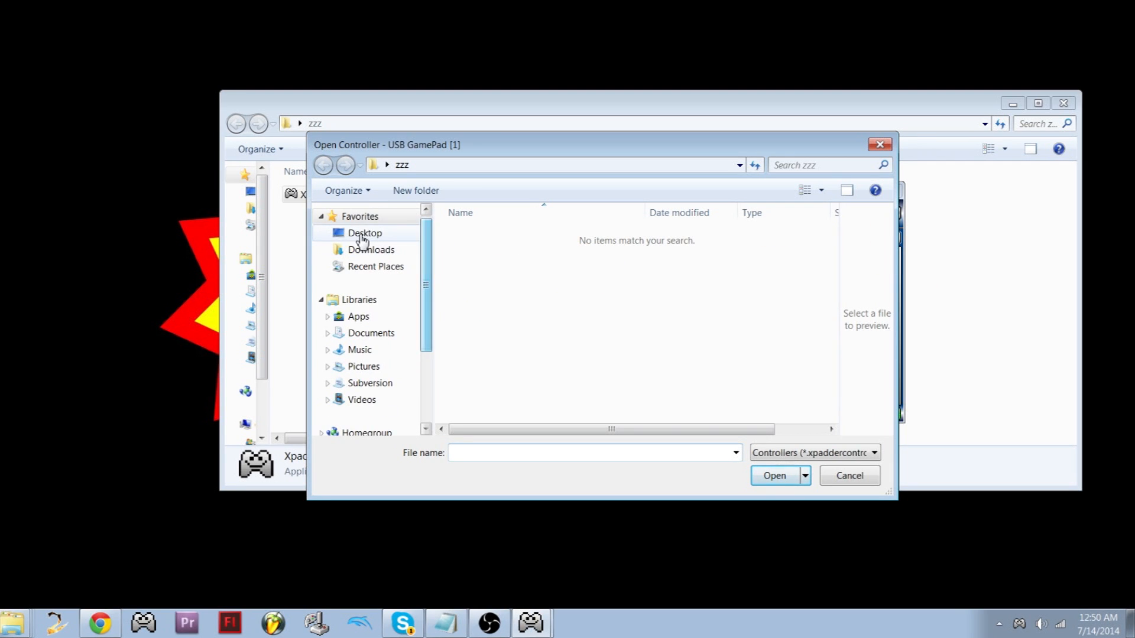
pyautogui.click(365, 233)
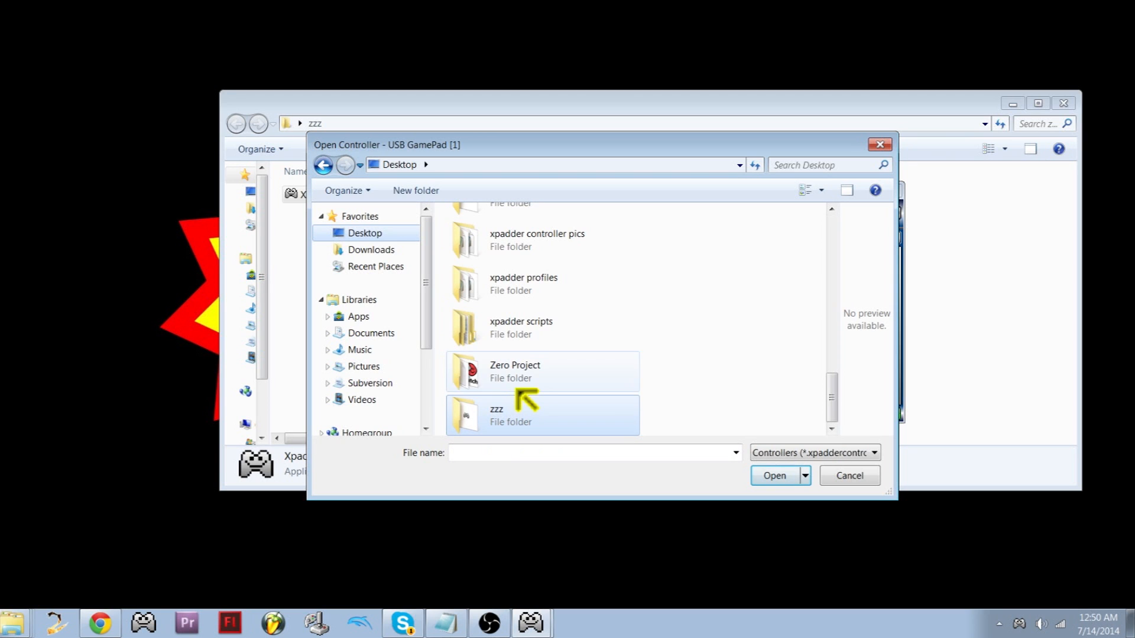
pyautogui.doubleClick(537, 240)
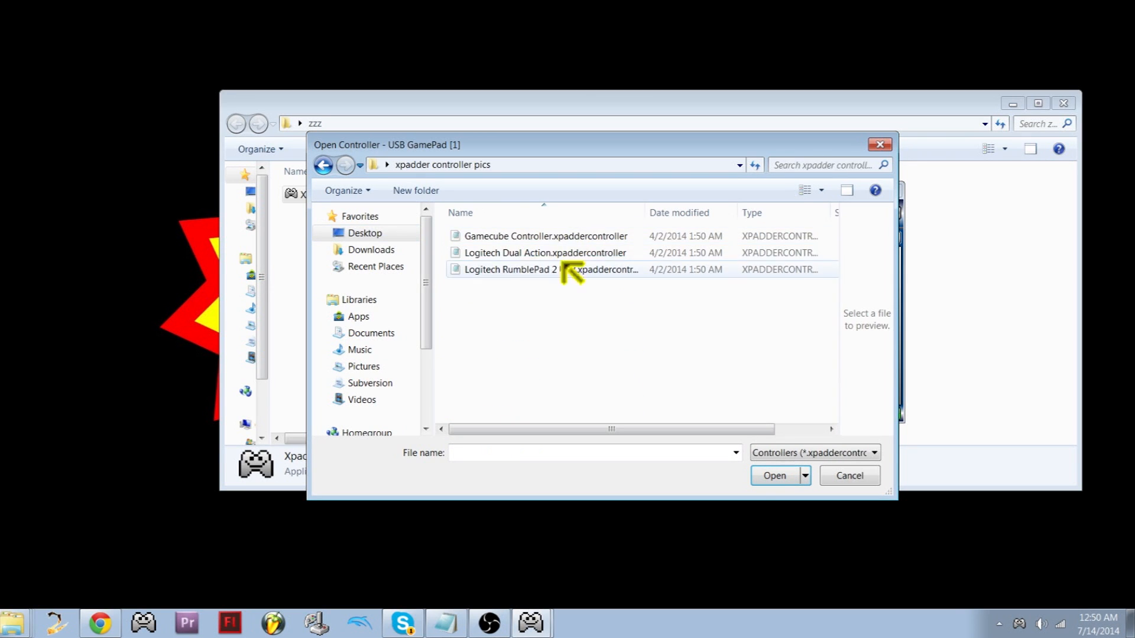
pyautogui.click(774, 475)
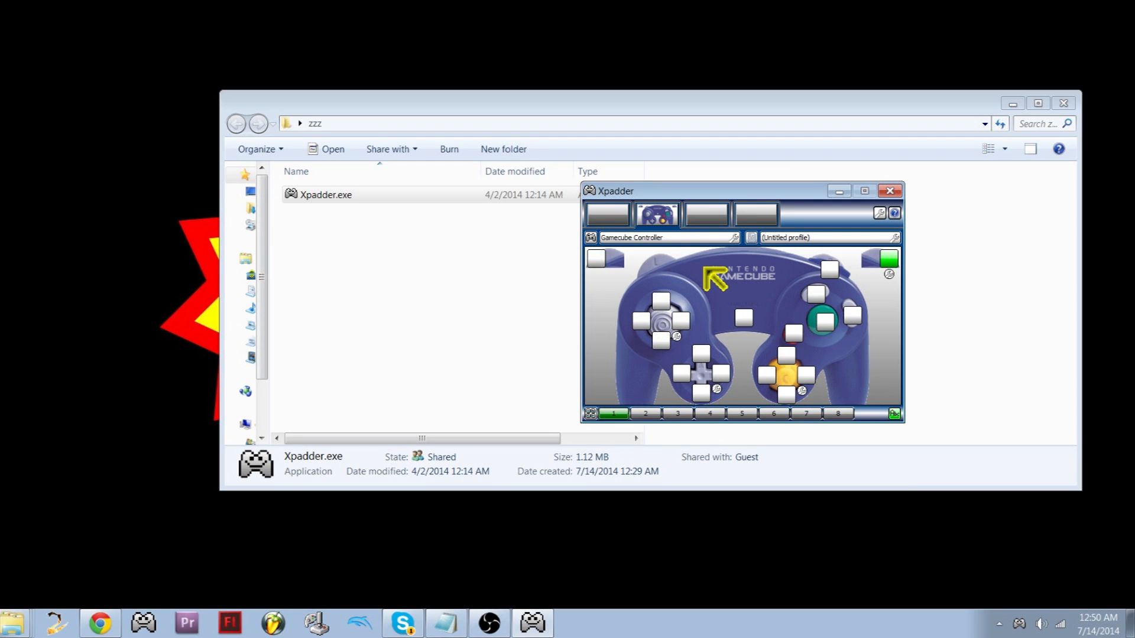
pyautogui.moveTo(763, 257)
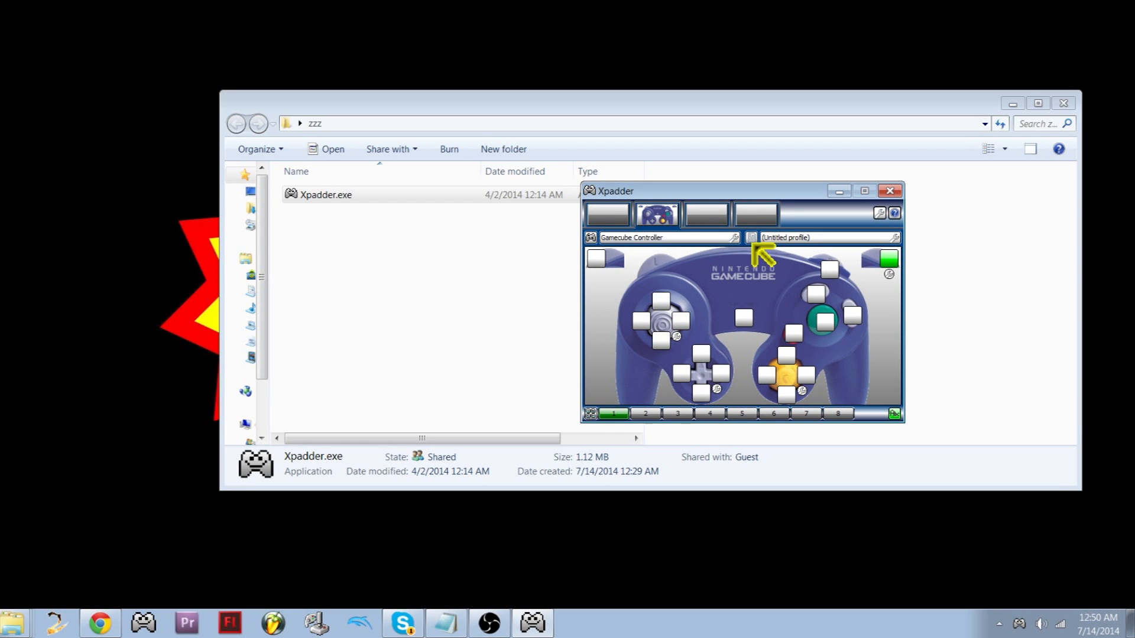
# Open GC controller 1.xpadderprofile from xpadder scripts > xpadder profiles
pyautogui.click(751, 238)
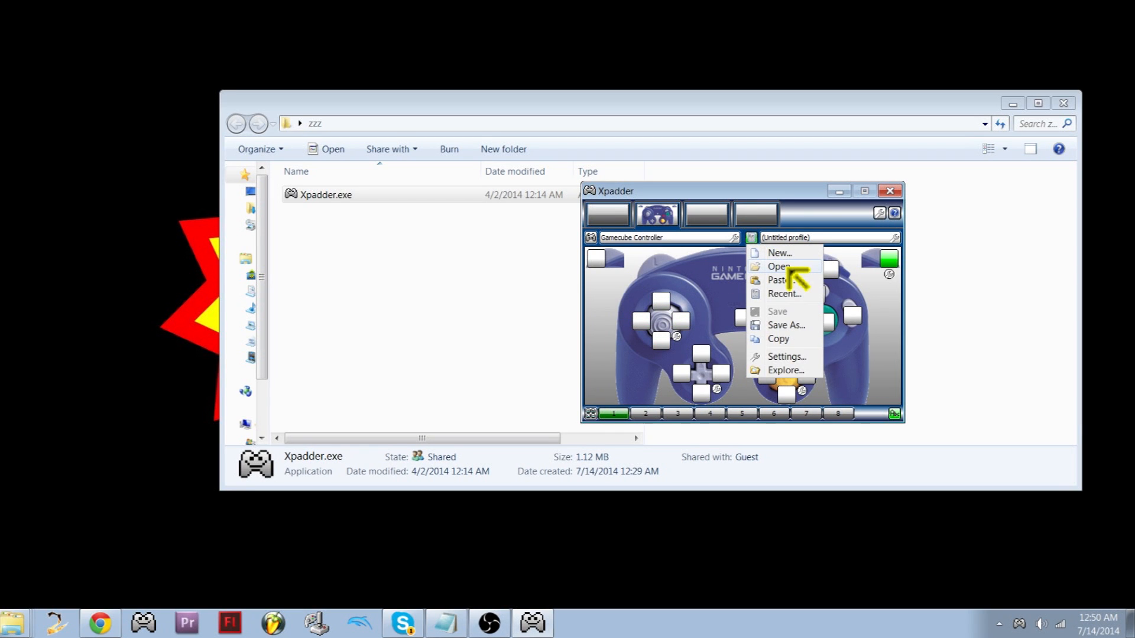
pyautogui.click(779, 266)
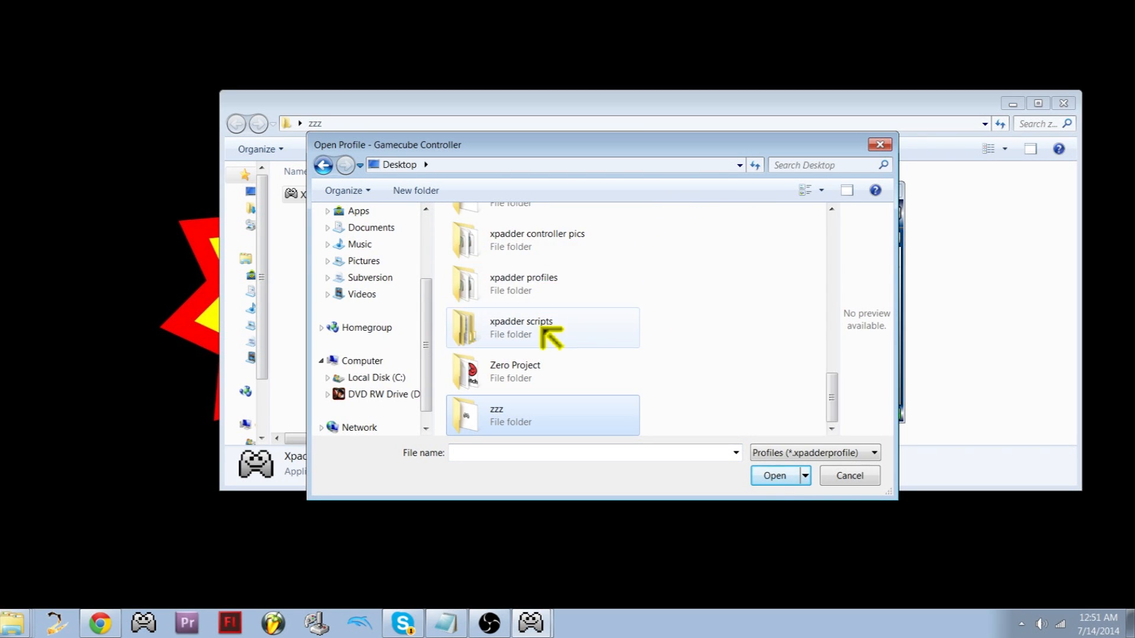
pyautogui.doubleClick(520, 327)
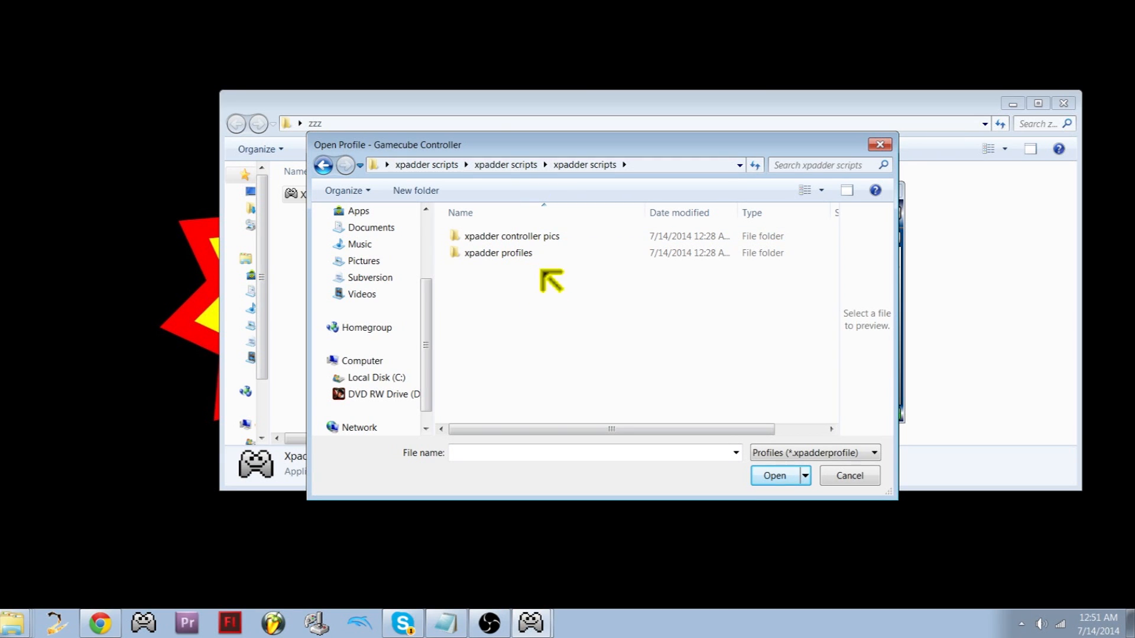
pyautogui.click(512, 236)
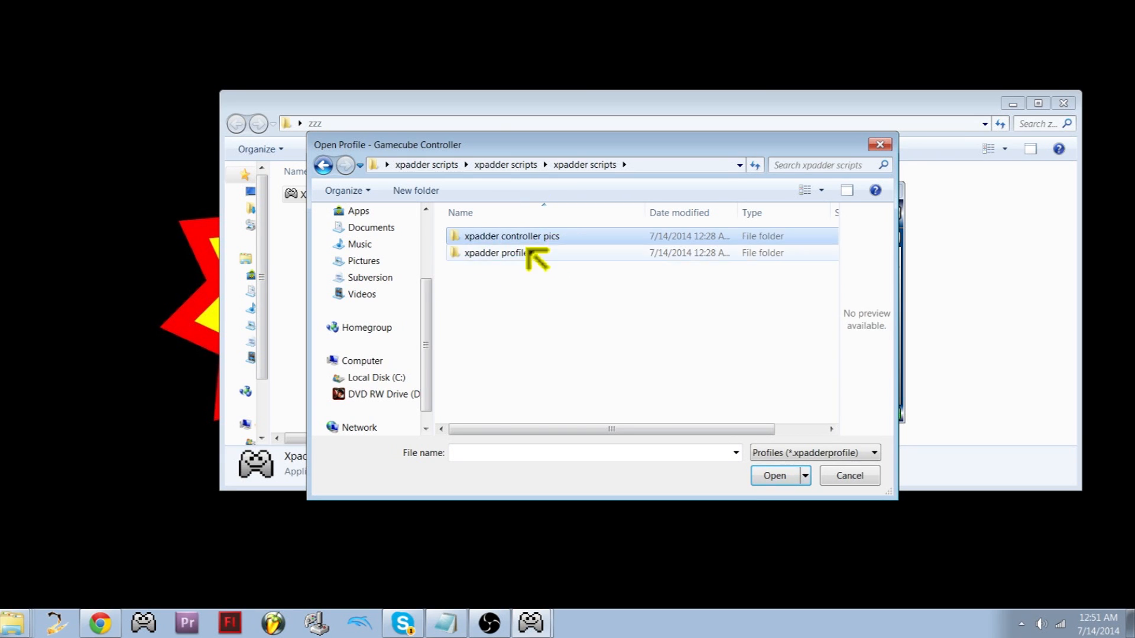
pyautogui.doubleClick(494, 253)
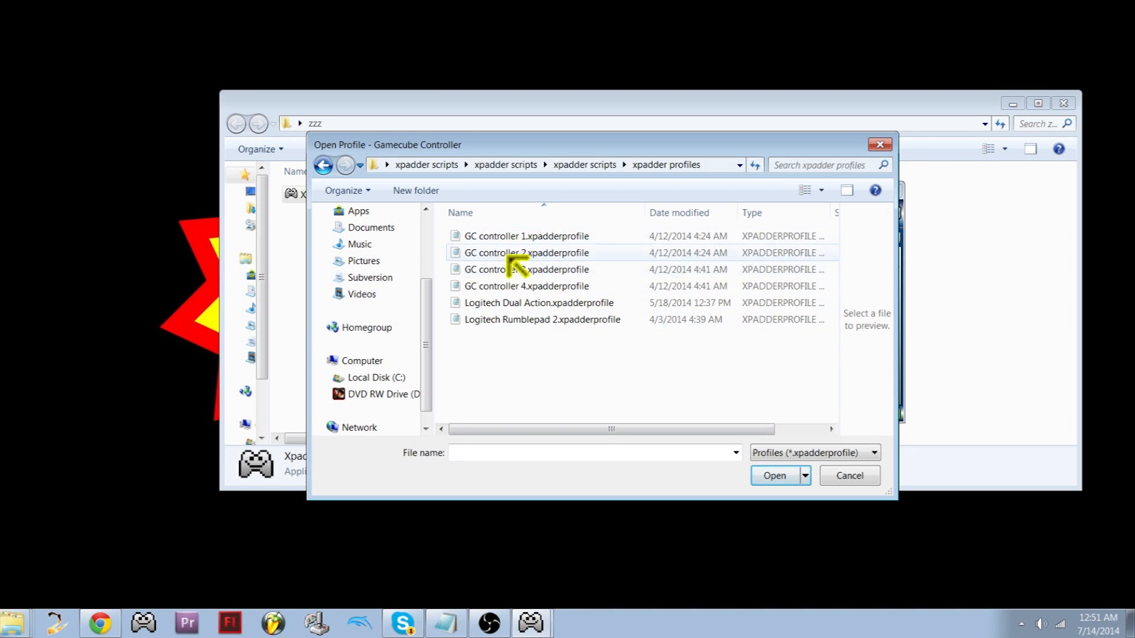
pyautogui.click(526, 270)
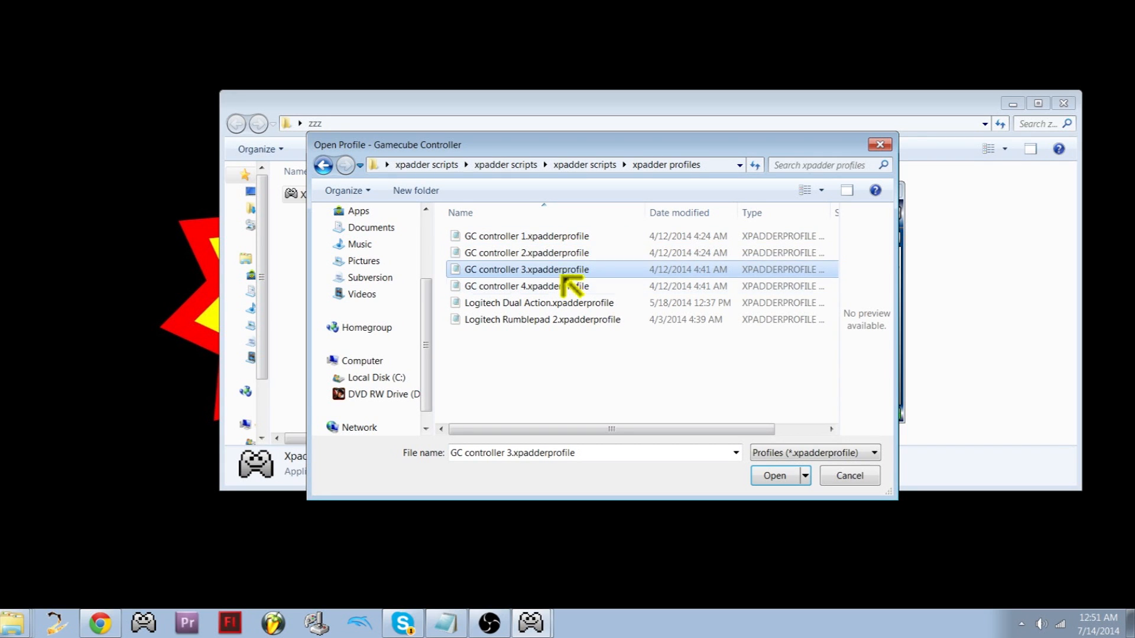
pyautogui.click(527, 237)
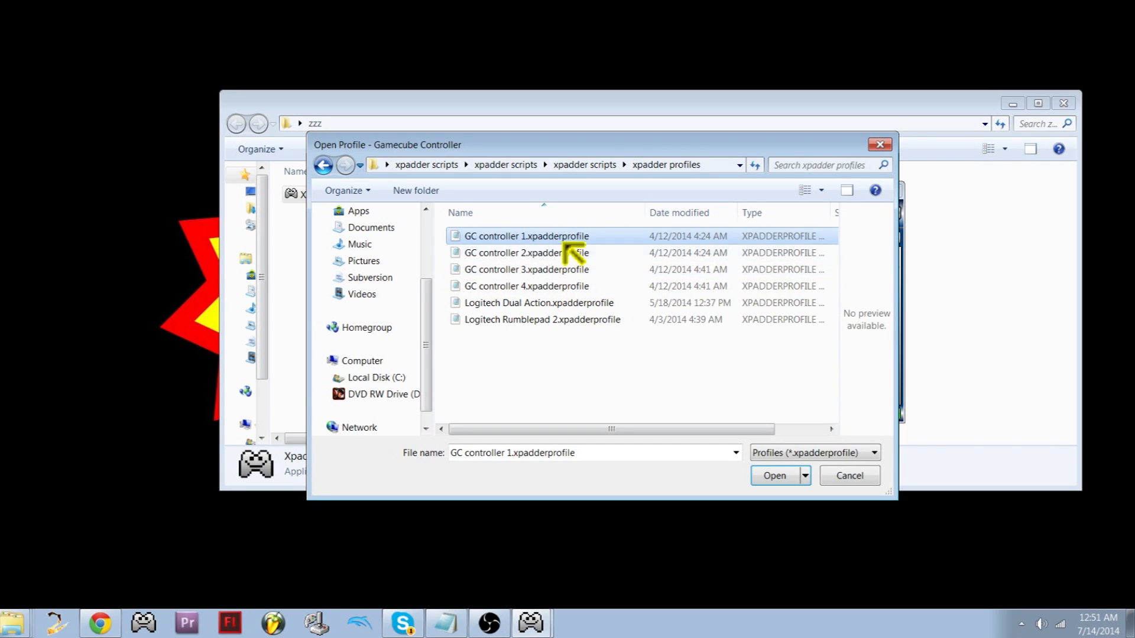
pyautogui.click(774, 476)
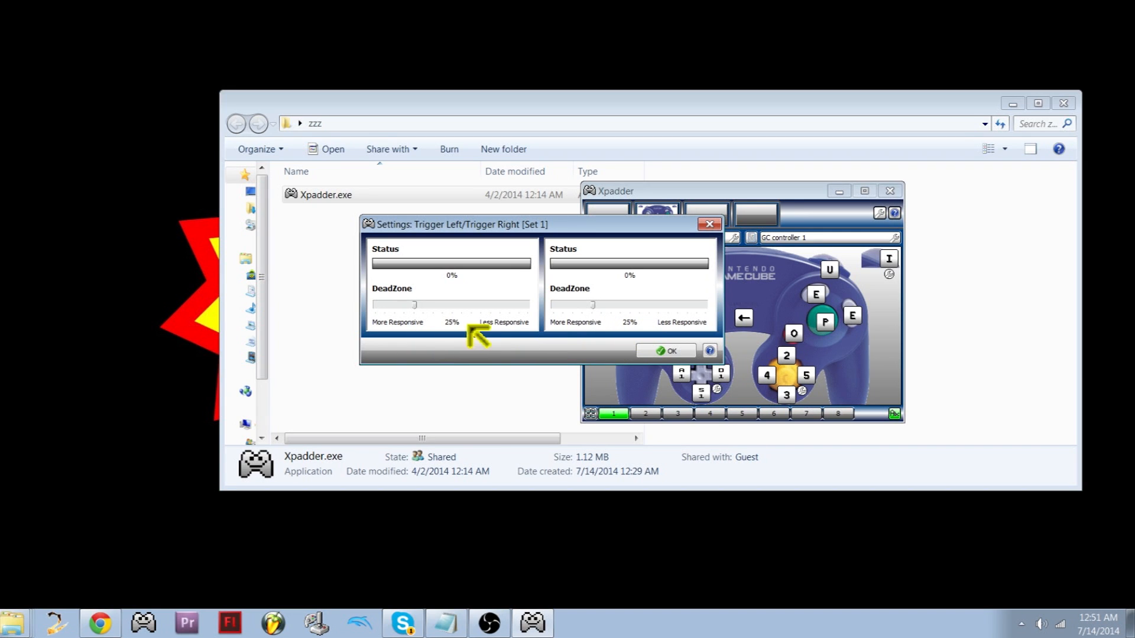
pyautogui.moveTo(636, 323)
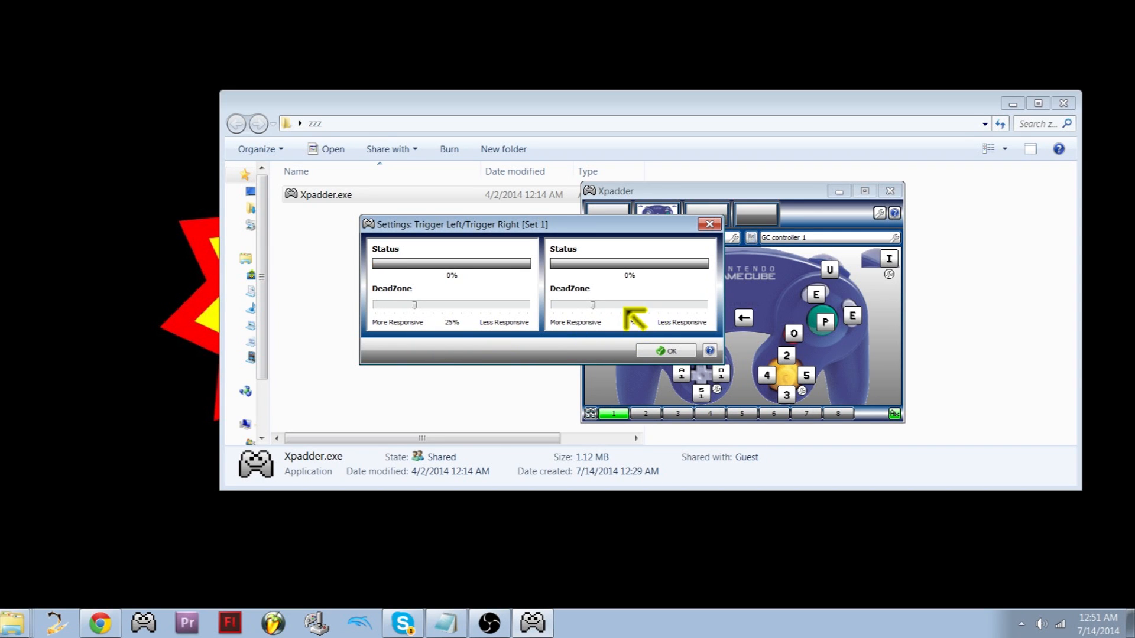
pyautogui.moveTo(633, 317)
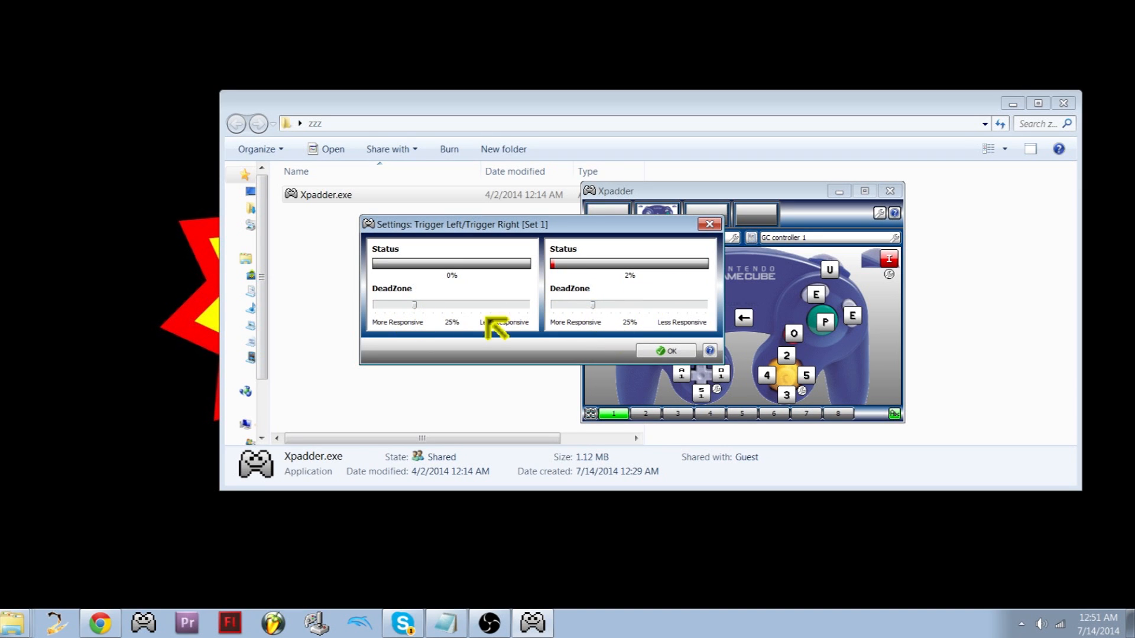
pyautogui.moveTo(716, 231)
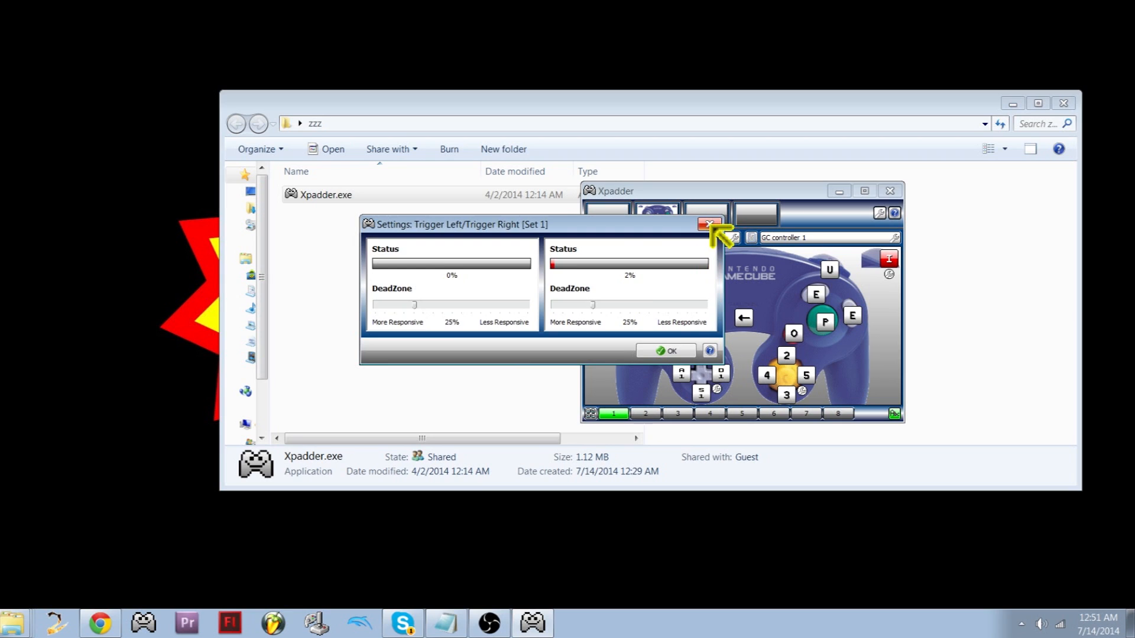
pyautogui.moveTo(630, 304)
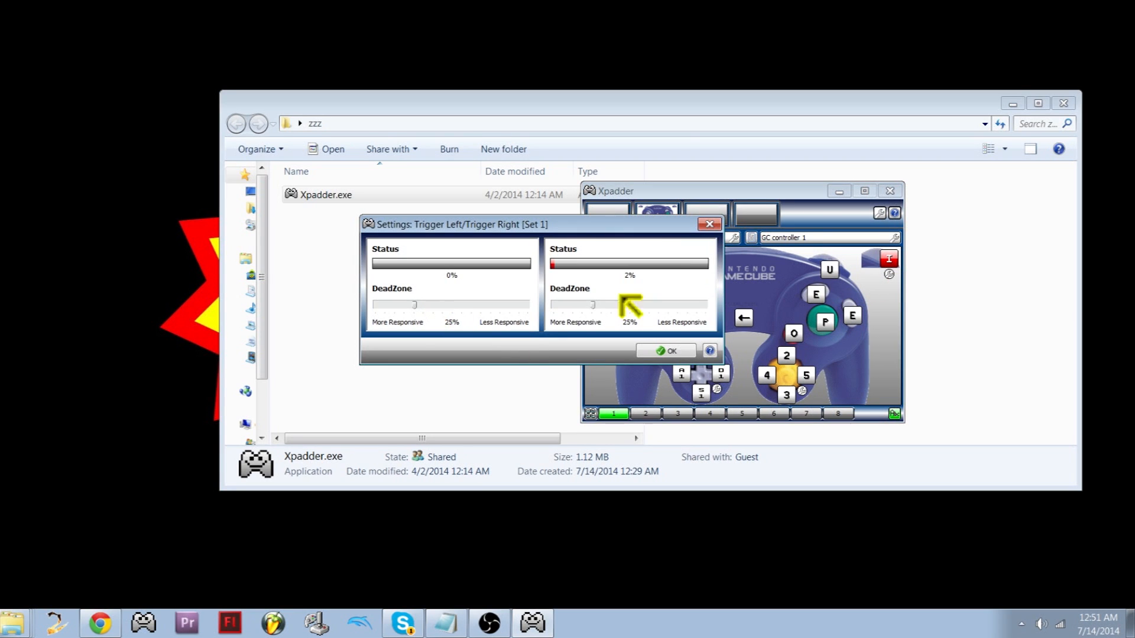
# Confirm the 25% left and right trigger DeadZone settings with OK
pyautogui.click(666, 350)
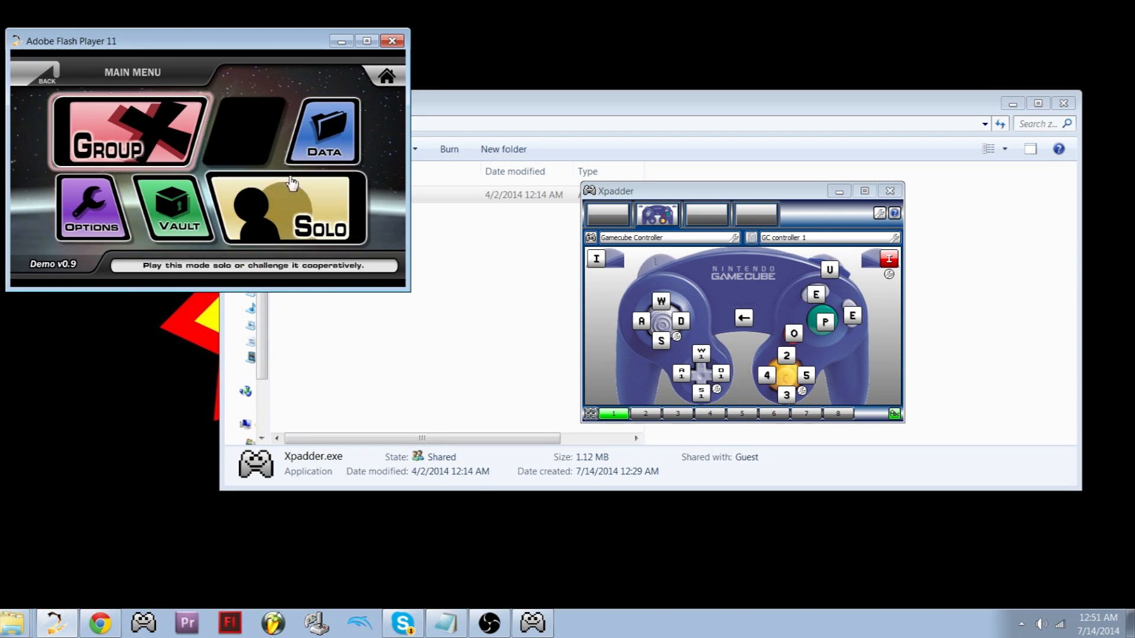
# Review P3 and P1 controls, enable D-Tap Dash for P1, and return to the menu
pyautogui.click(324, 127)
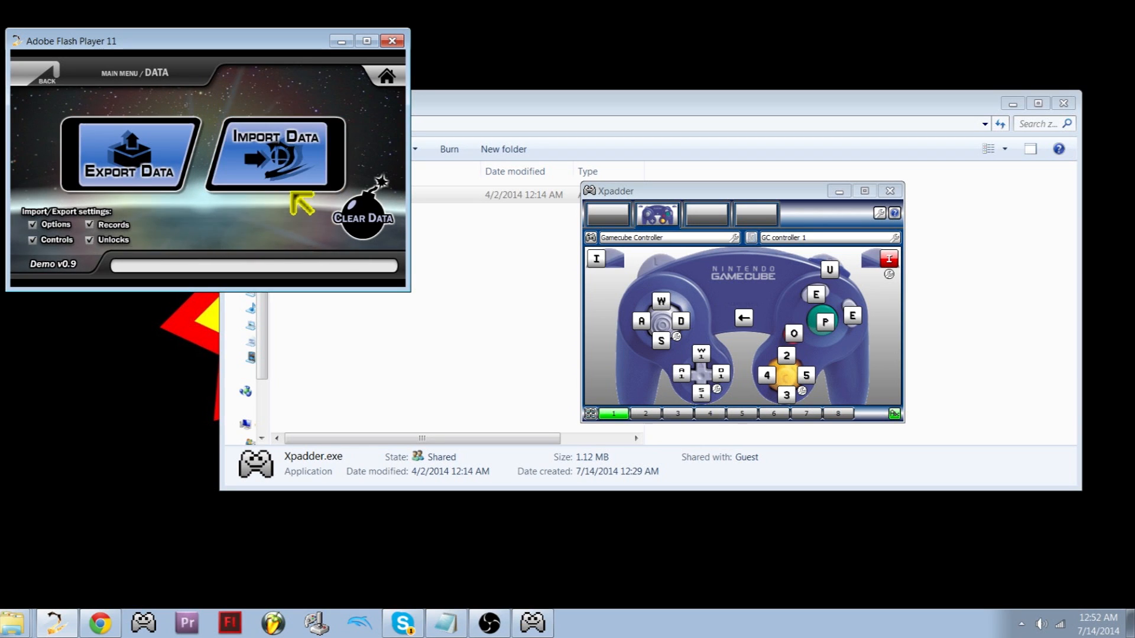
pyautogui.moveTo(282, 255)
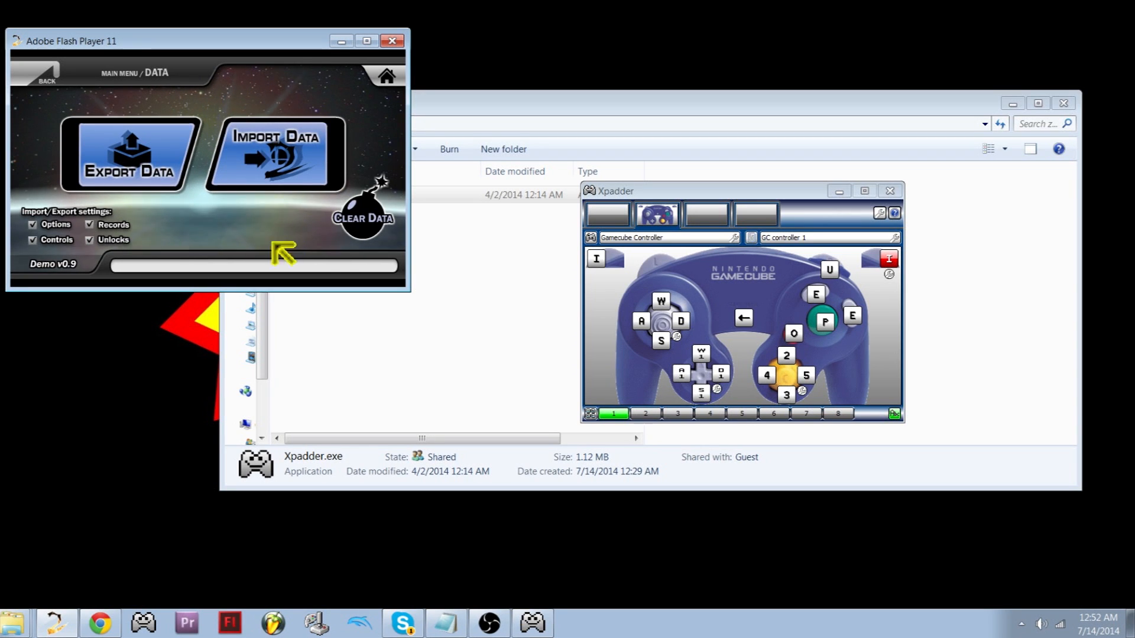
pyautogui.moveTo(233, 232)
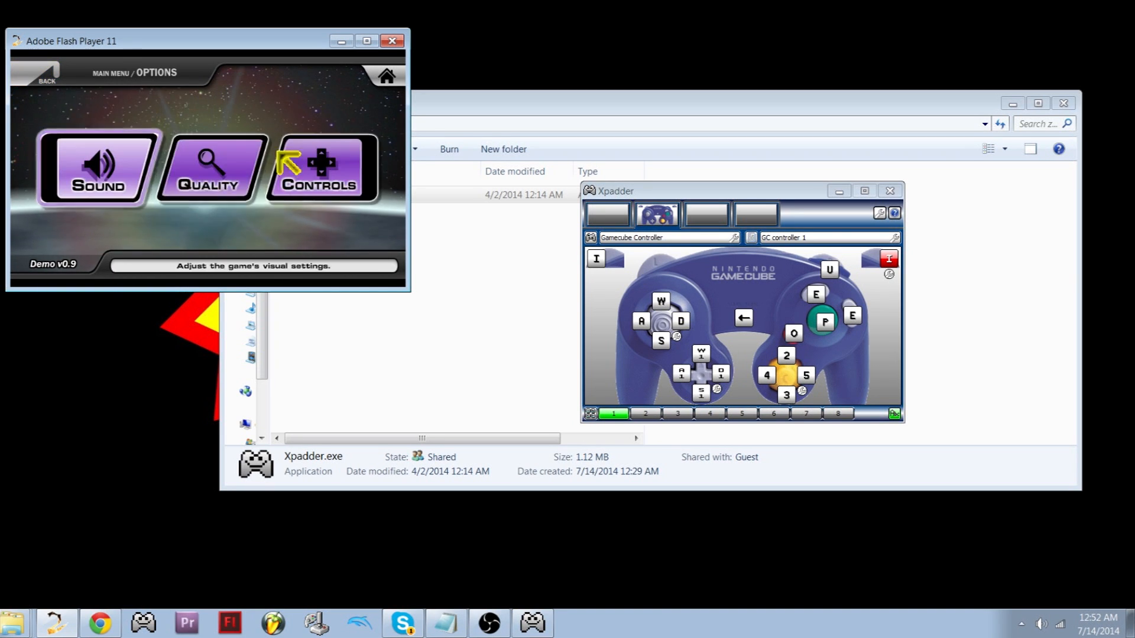
pyautogui.click(320, 169)
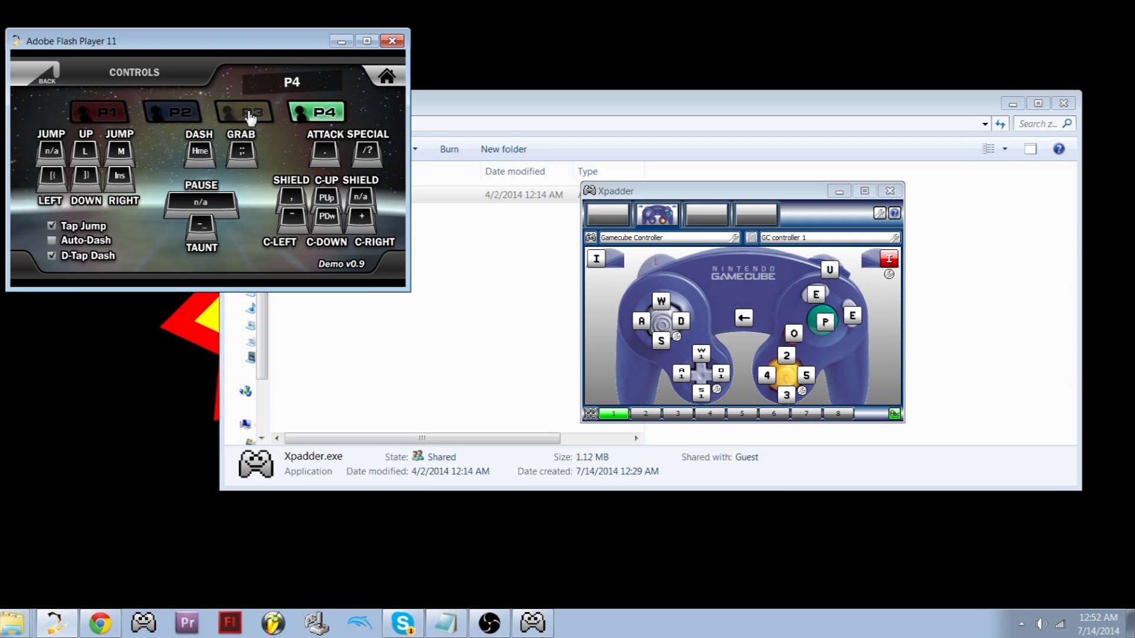
pyautogui.click(250, 111)
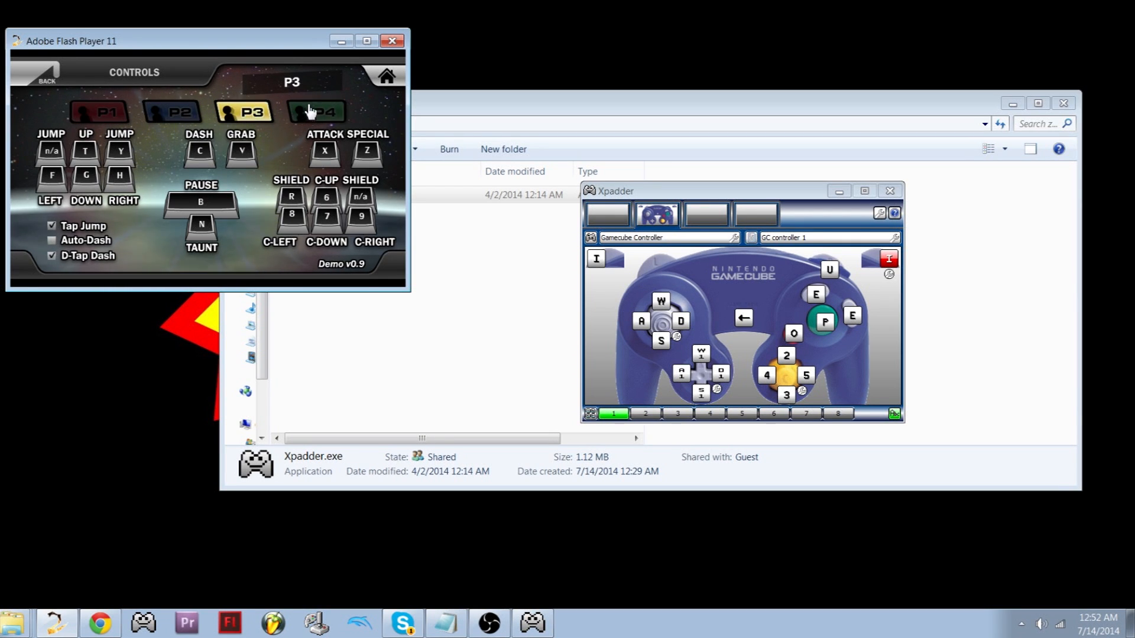
pyautogui.click(101, 112)
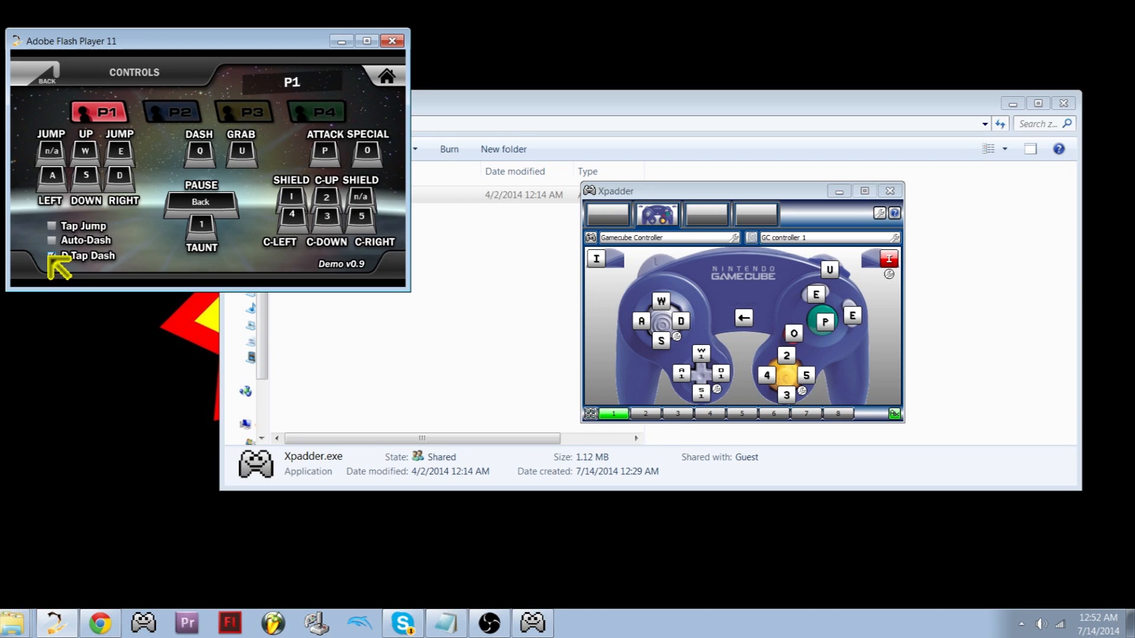
pyautogui.click(52, 256)
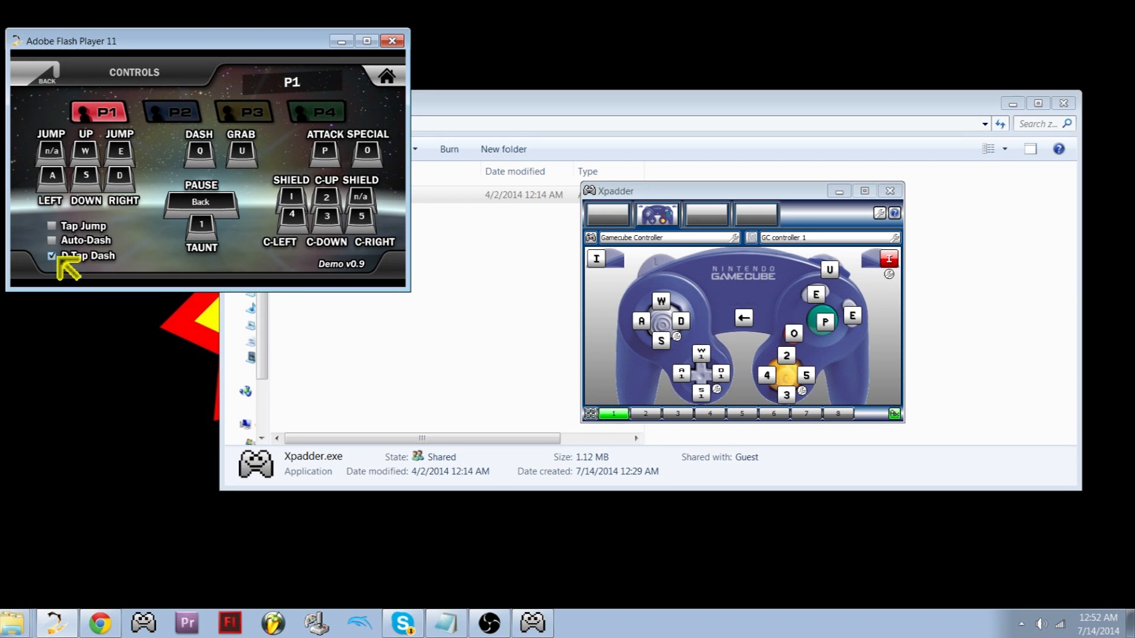
pyautogui.click(45, 76)
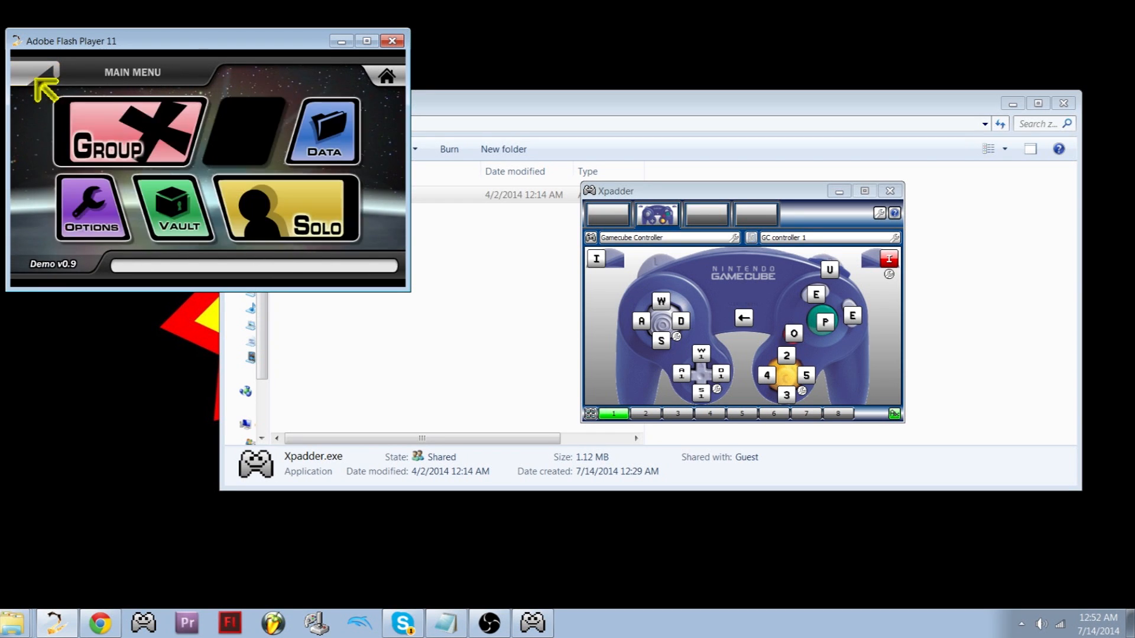